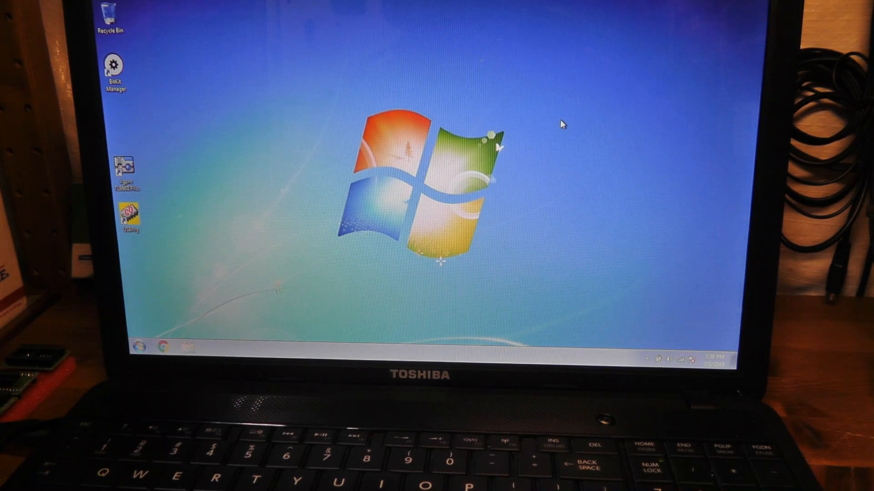
mouse_move(316, 170)
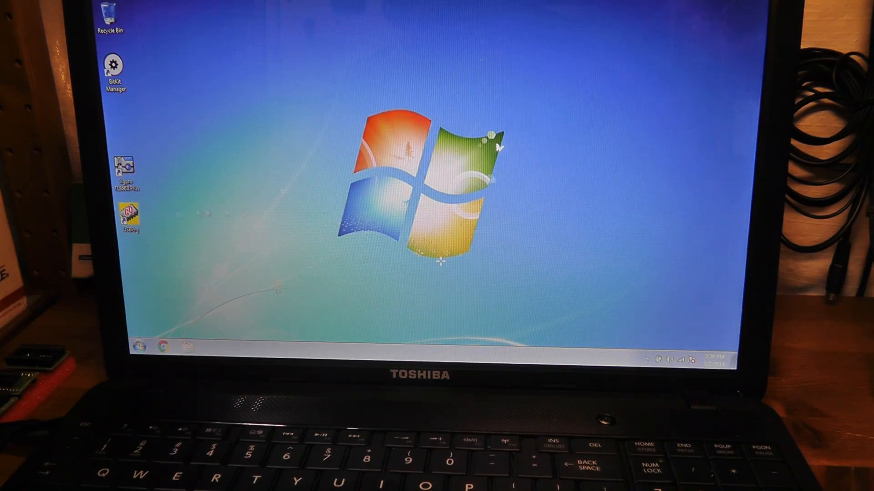
Launch the USBPrg programmer software from its desktop shortcut
double_click(128, 218)
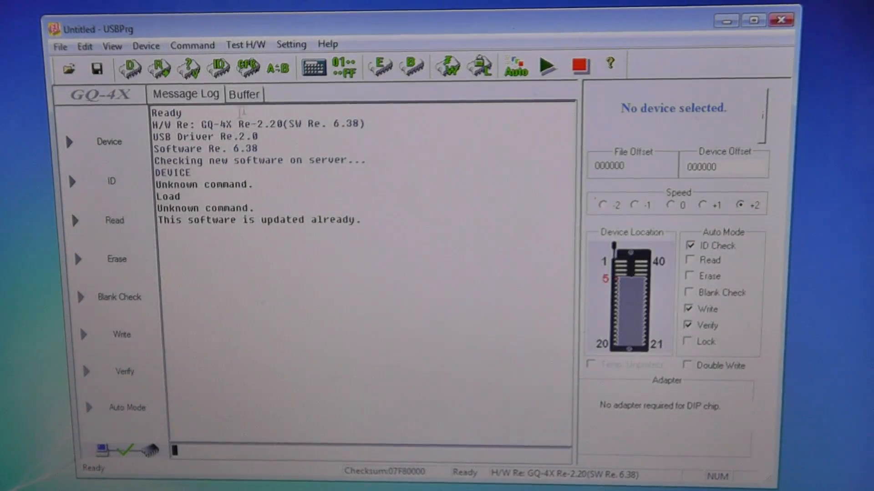
Search the device list for 27256 and select the Fujitsu MBM27256 as target
left_click(146, 45)
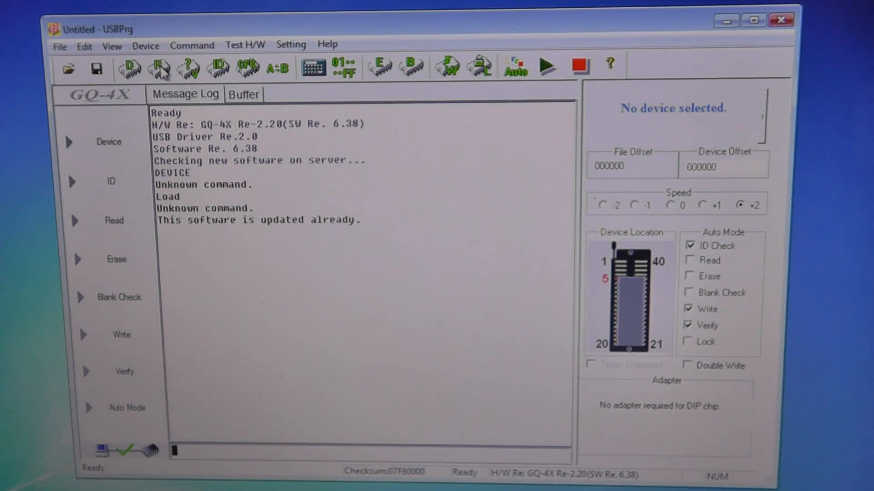
left_click(128, 67)
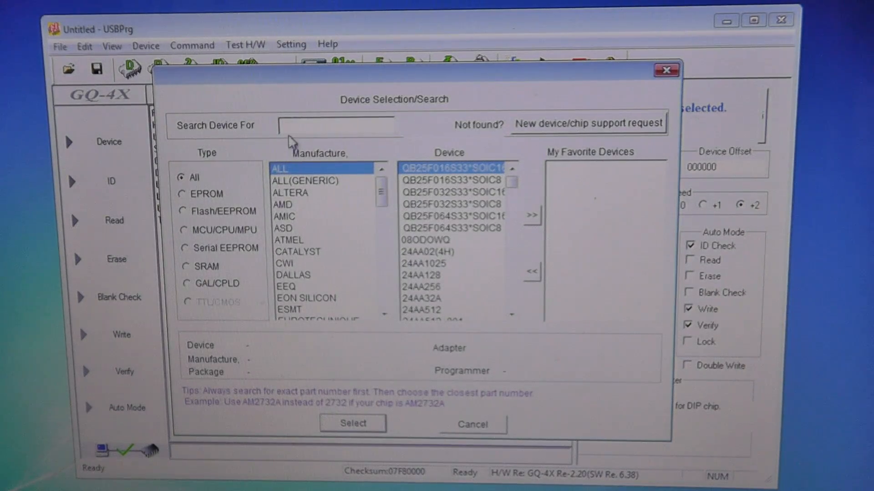
type("27256")
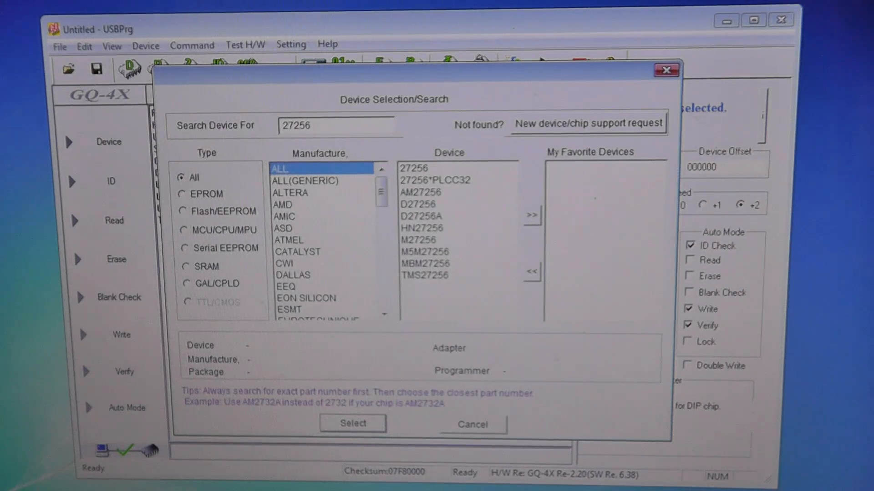
left_click(425, 263)
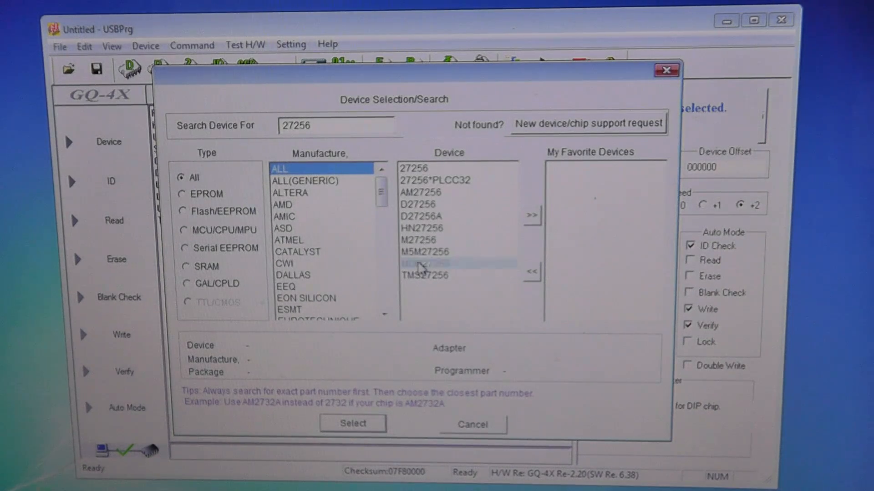
left_click(435, 263)
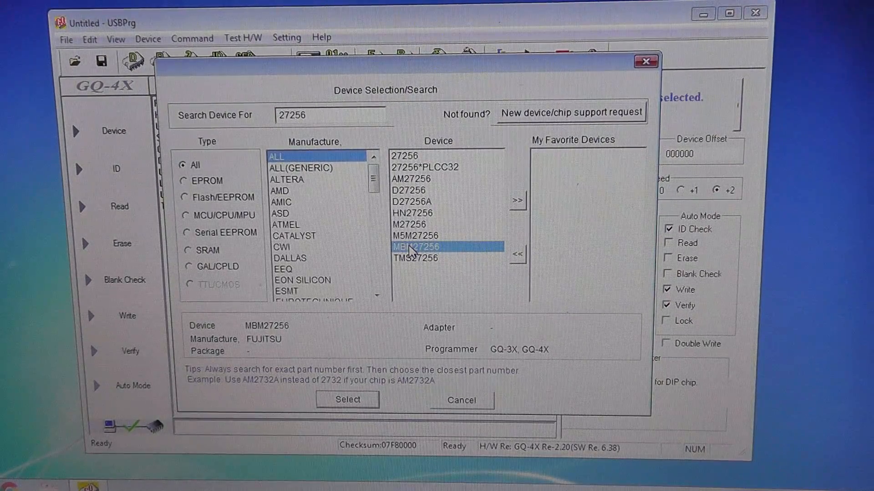
left_click(461, 399)
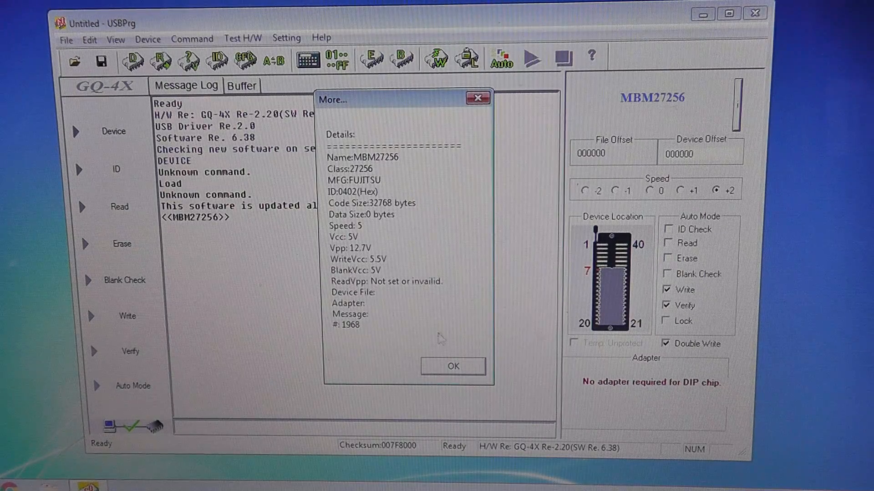
Close the MBM27256 details window, keeping it as the target device
left_click(452, 366)
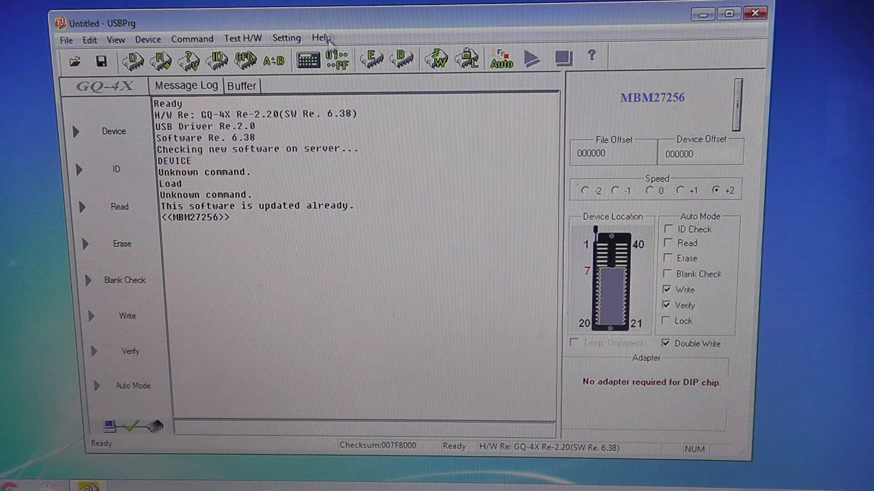
left_click(322, 38)
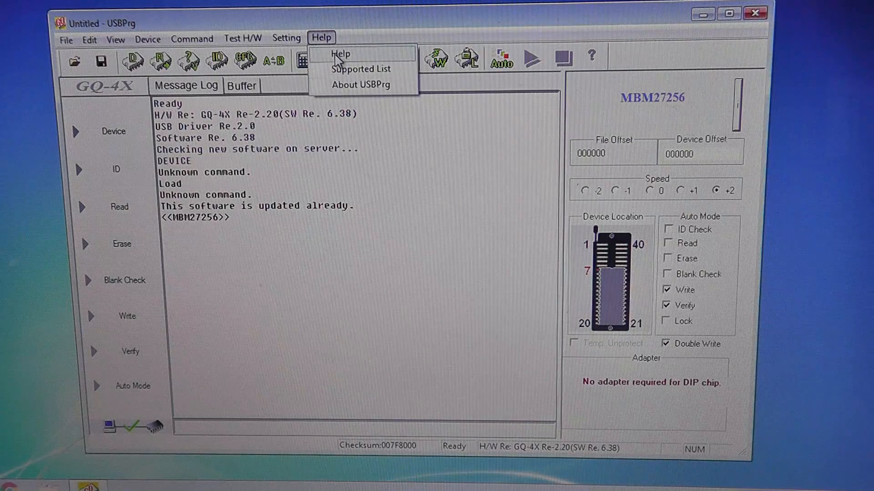
left_click(341, 54)
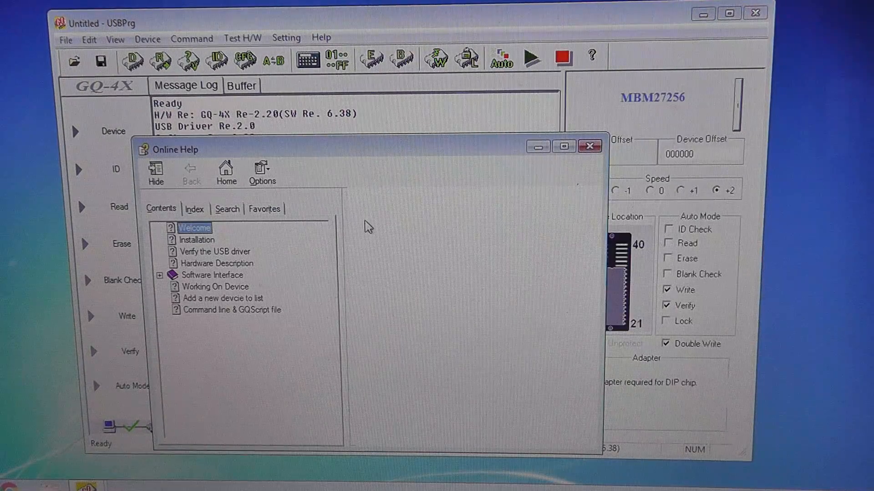
left_click(196, 228)
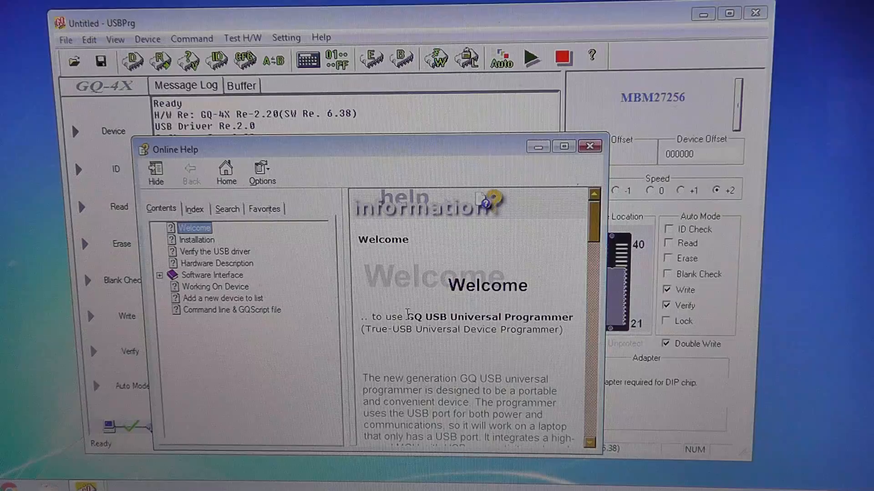
left_click(198, 240)
type("vpp")
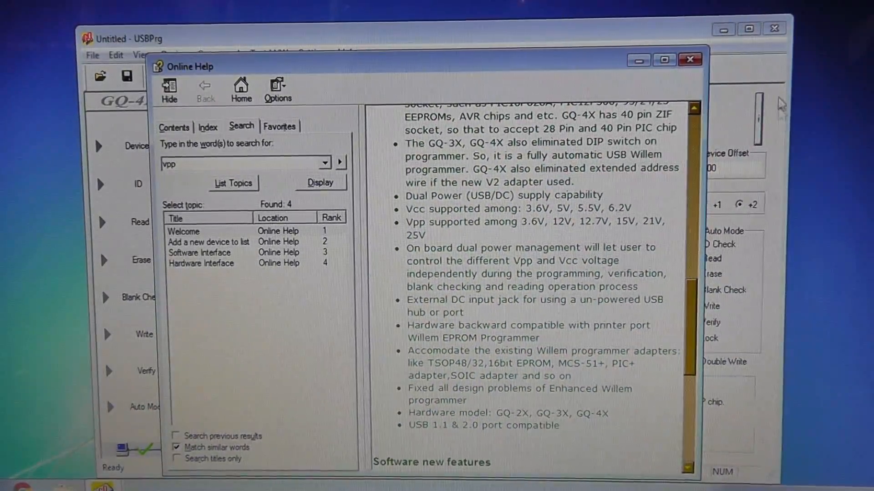
left_click(690, 60)
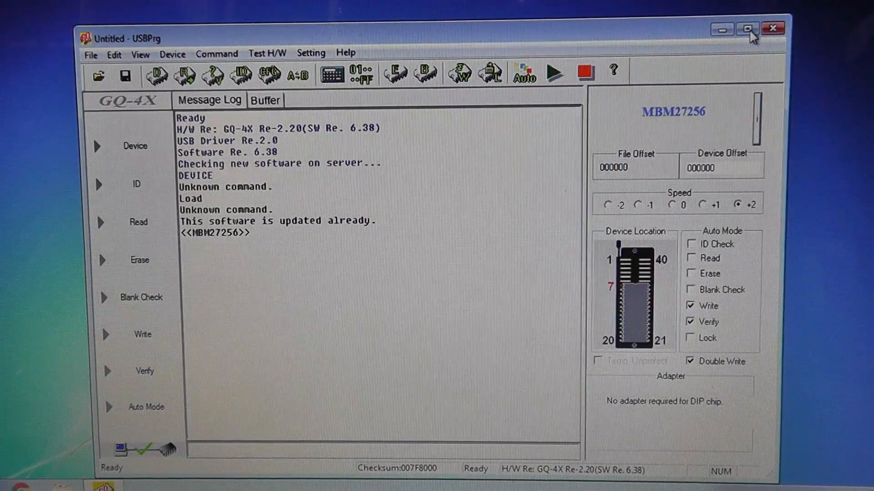
left_click(748, 29)
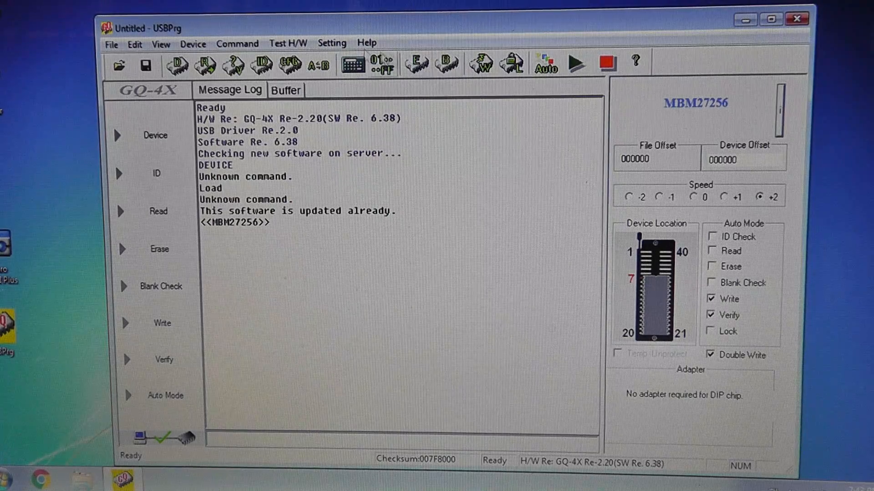
Run Test H/W > Voltage Diagnostic, retesting with DC power; most VCC/VPP levels read too low
left_click(288, 43)
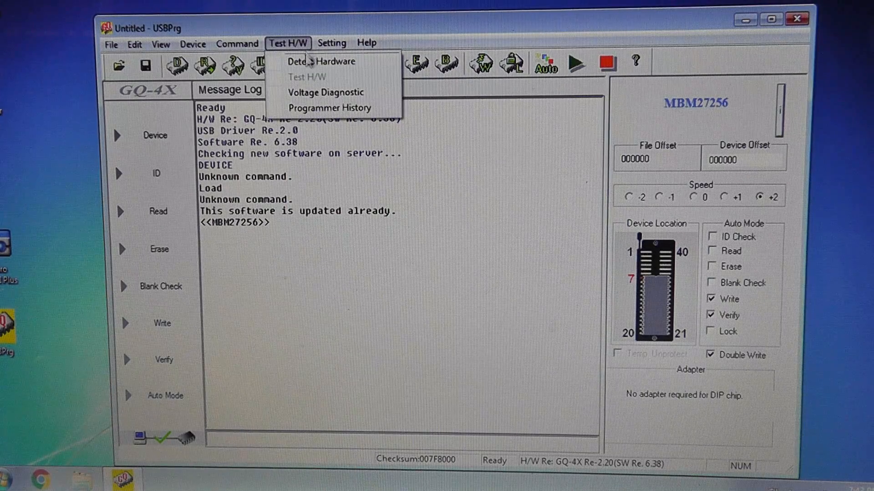
mouse_move(325, 92)
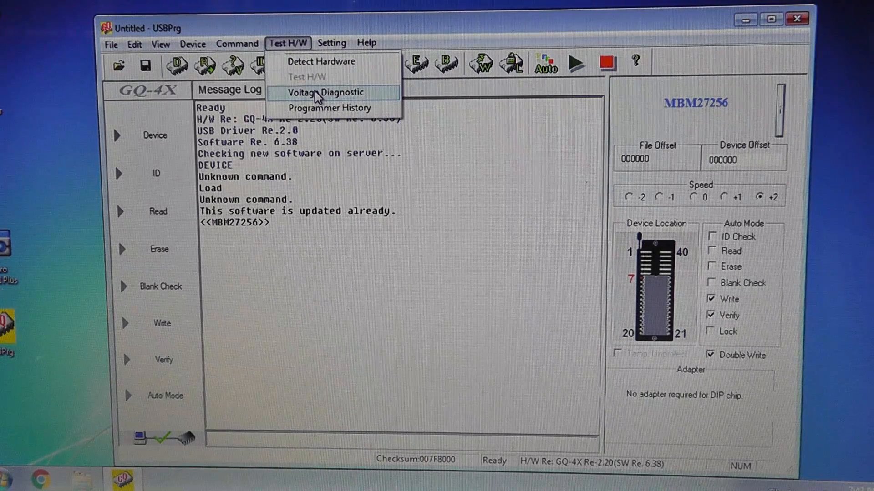
left_click(320, 92)
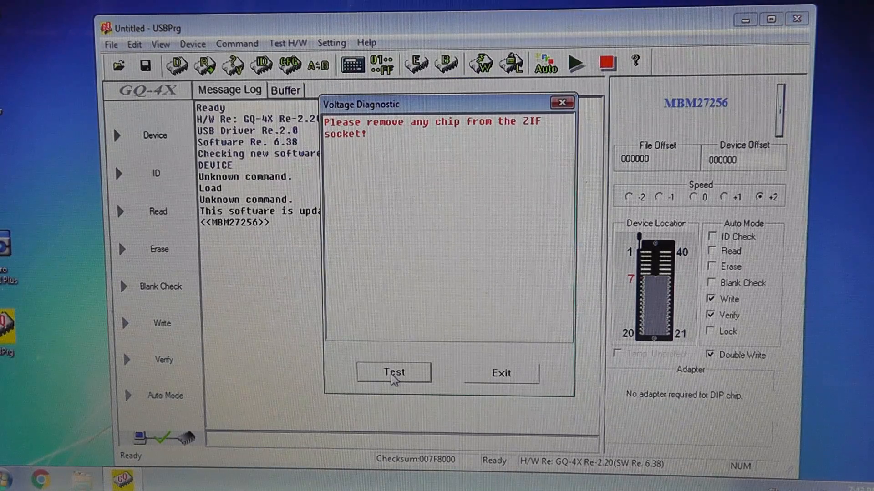
left_click(393, 373)
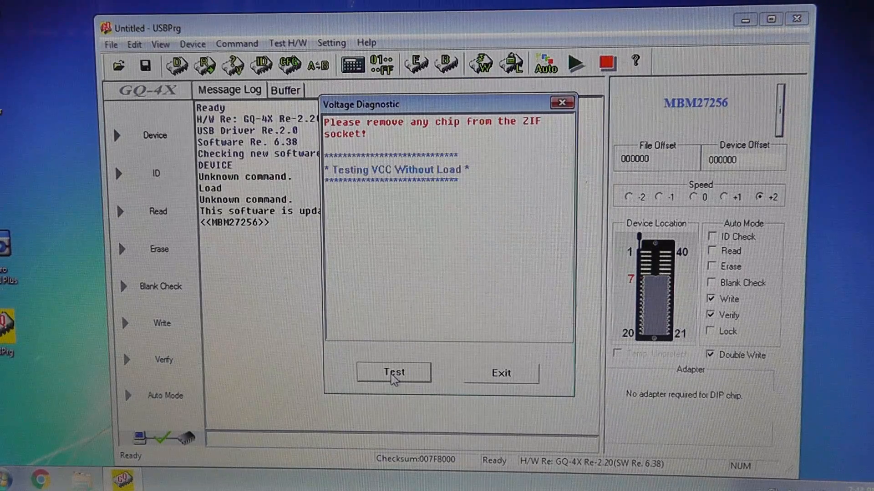
left_click(393, 371)
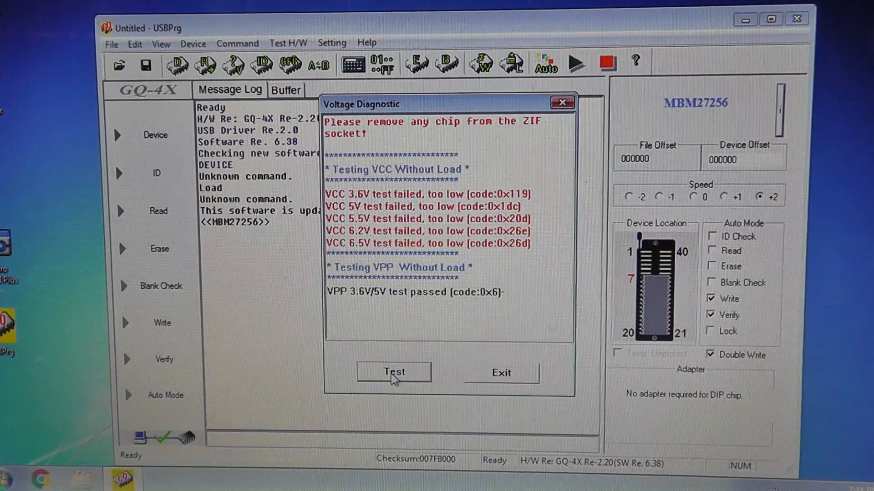
left_click(392, 372)
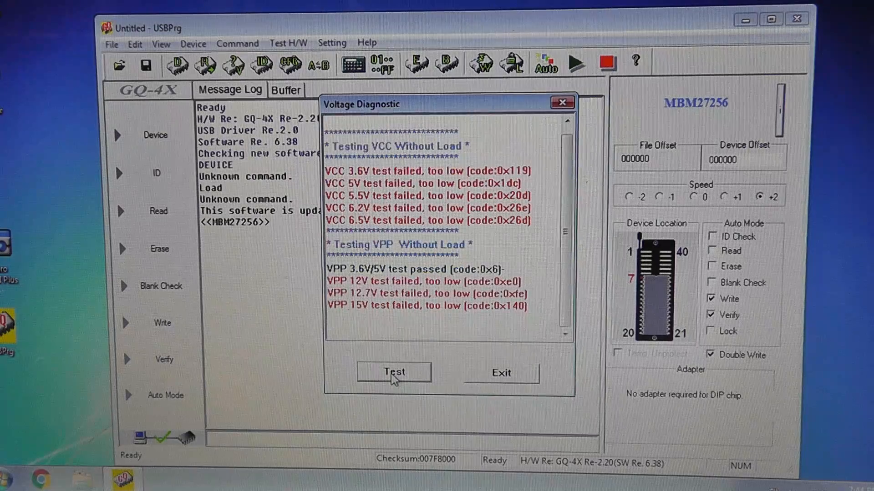
left_click(393, 372)
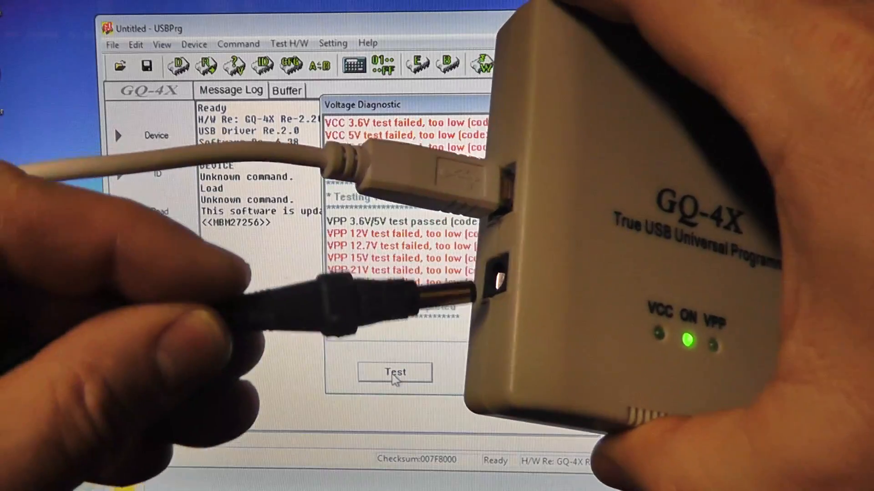
left_click(394, 372)
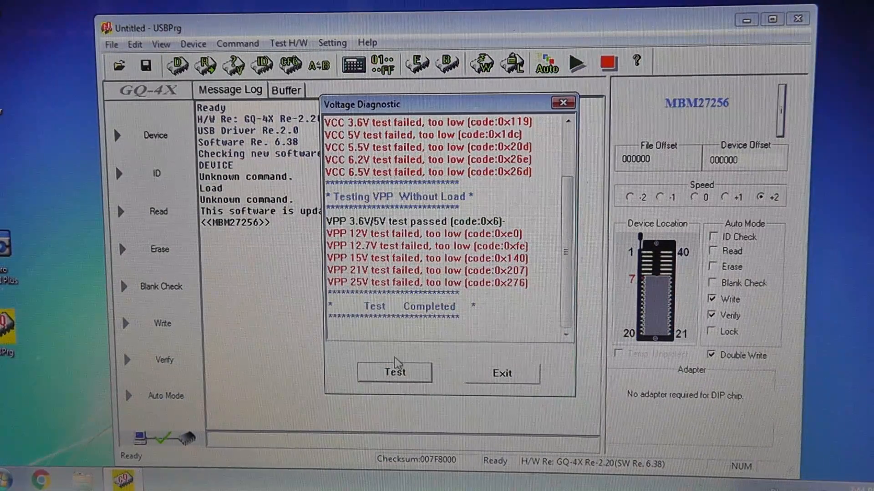
Retest voltages with external power until every VCC and VPP check passes, then exit
left_click(393, 372)
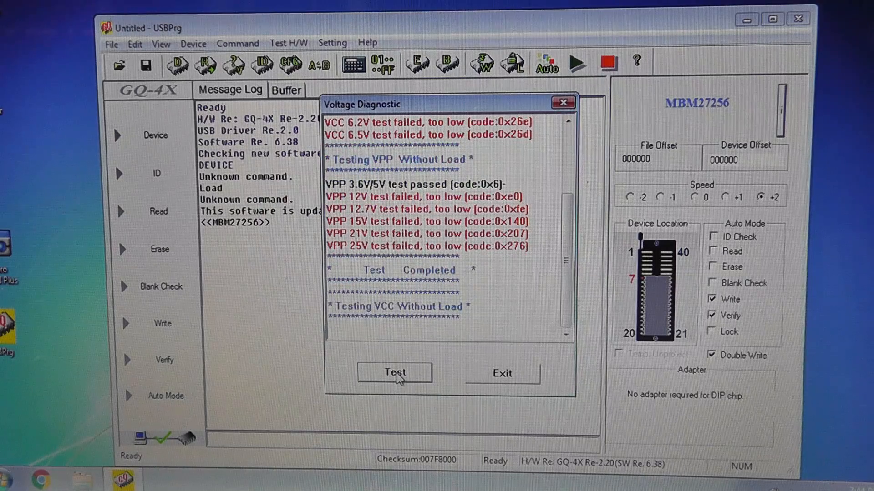
left_click(393, 372)
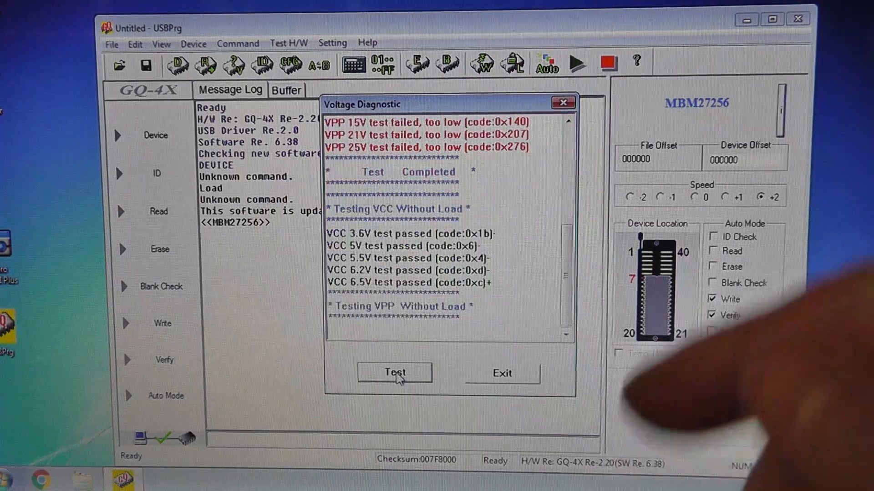
left_click(394, 371)
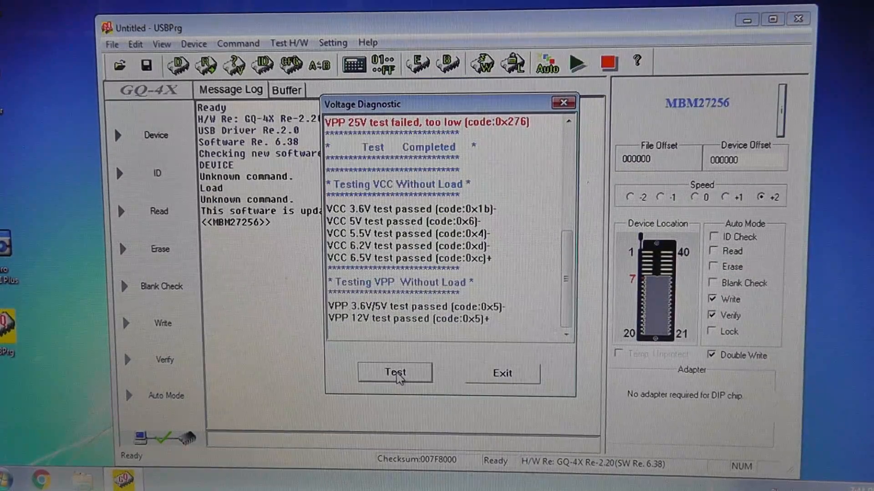
left_click(394, 372)
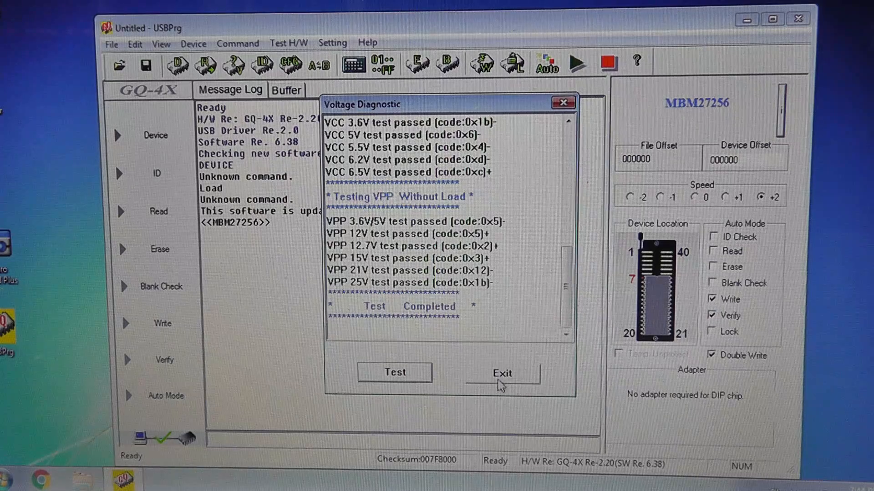
left_click(500, 373)
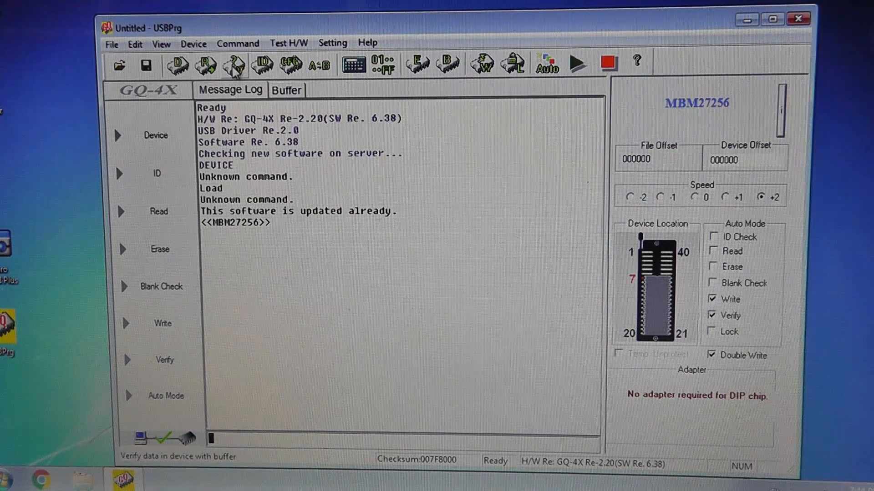
Blank-check the MBM27256, with the log reporting 'Chip is blank'
left_click(193, 43)
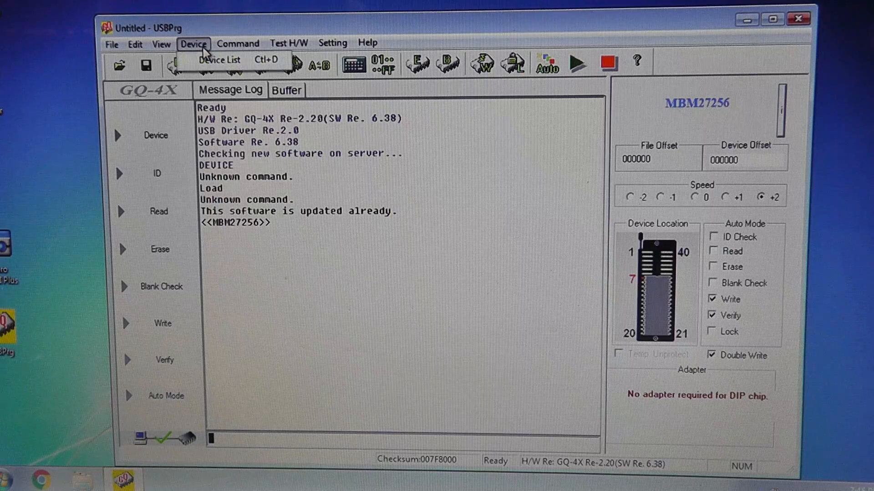
mouse_move(174, 251)
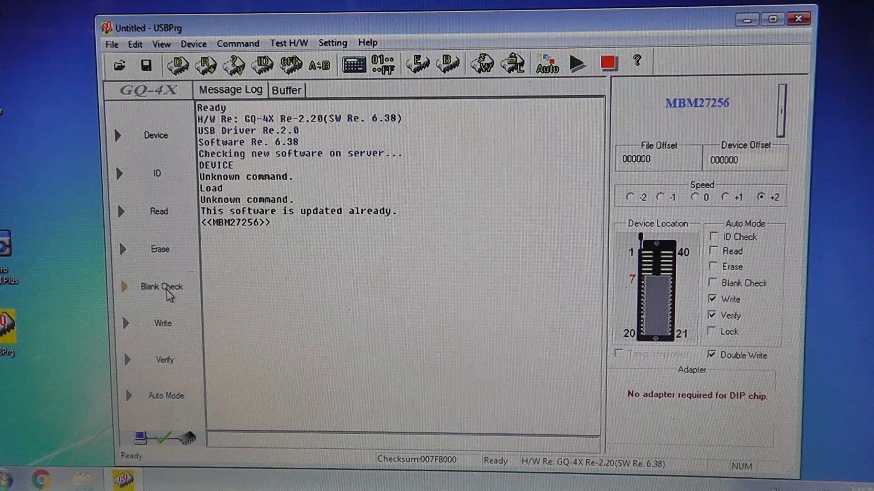
left_click(160, 286)
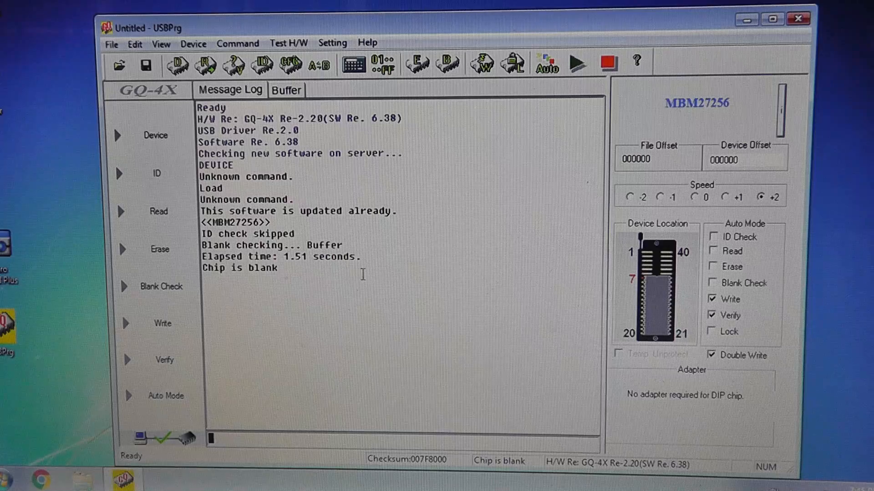
mouse_move(682, 196)
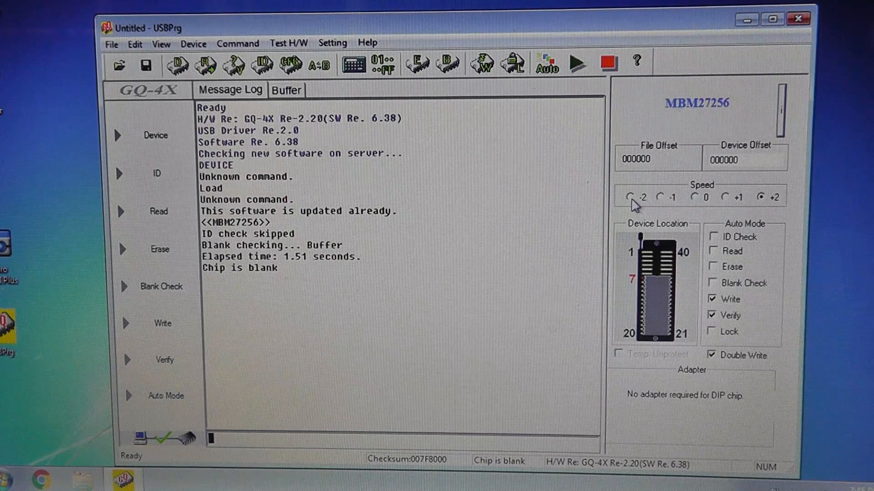
Step the programming Speed through -2, -1, 0 and +1, logging each value
left_click(628, 197)
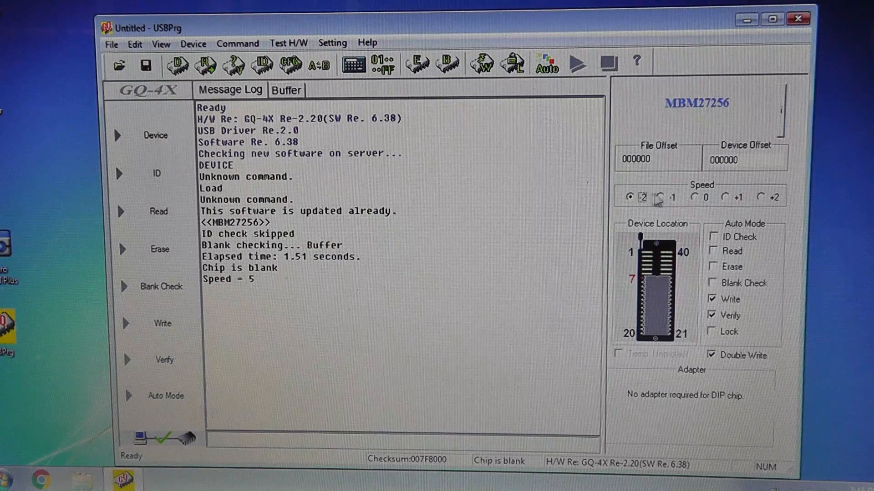
left_click(660, 197)
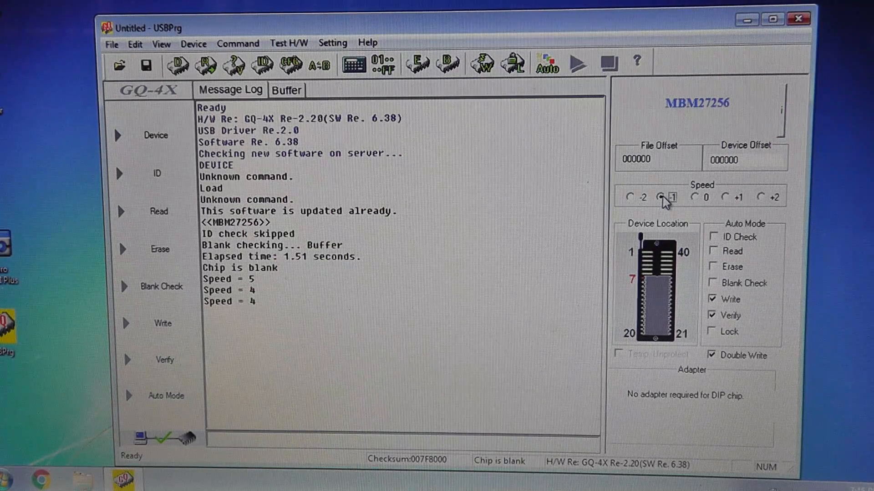
left_click(709, 196)
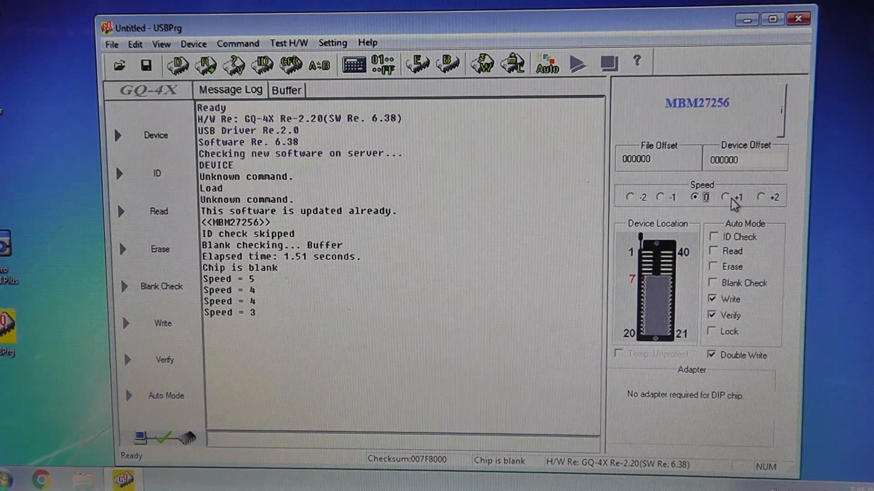
left_click(763, 197)
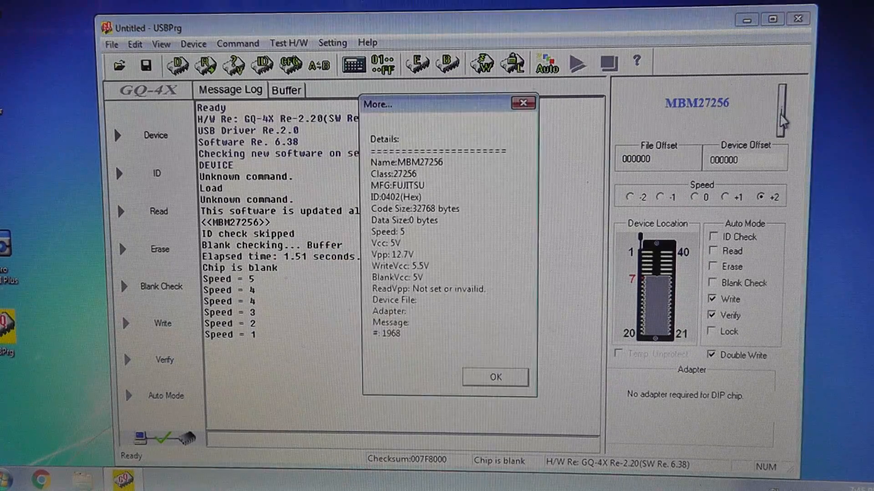
mouse_move(440, 261)
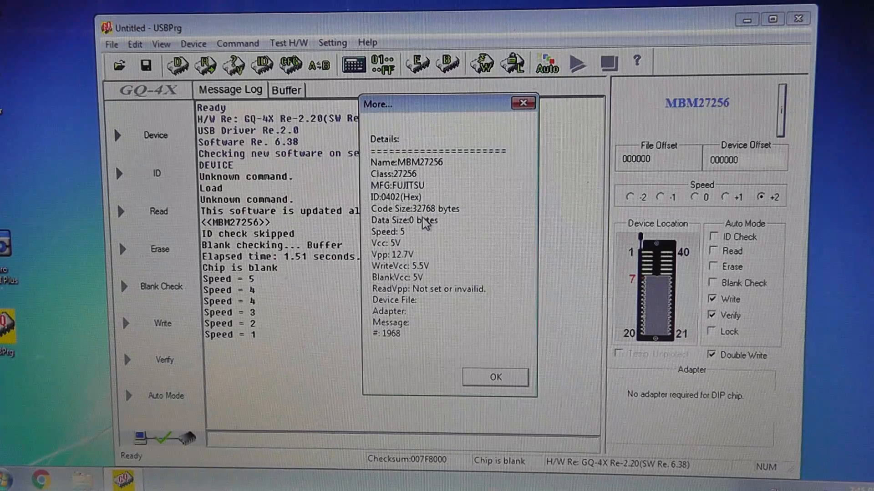
mouse_move(429, 177)
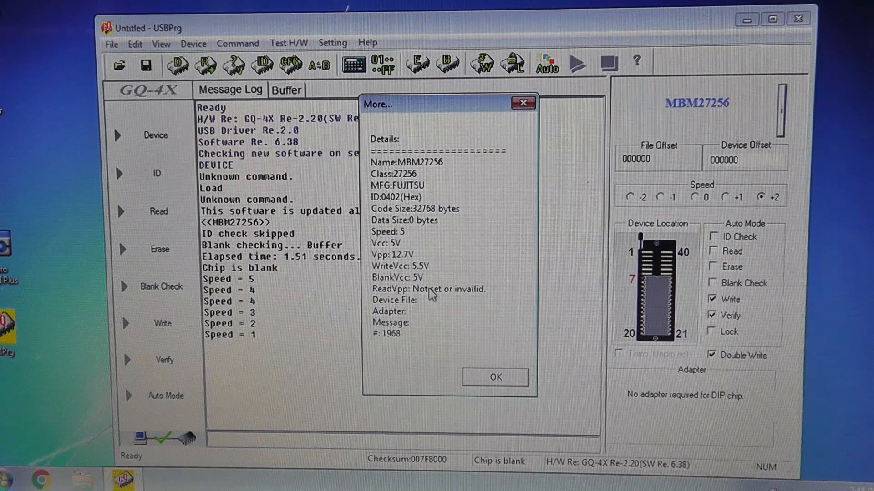
mouse_move(430, 271)
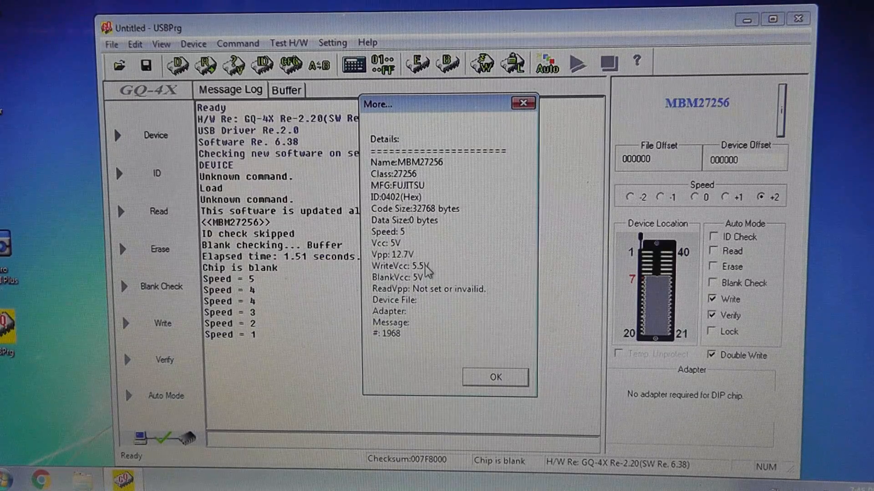
mouse_move(432, 268)
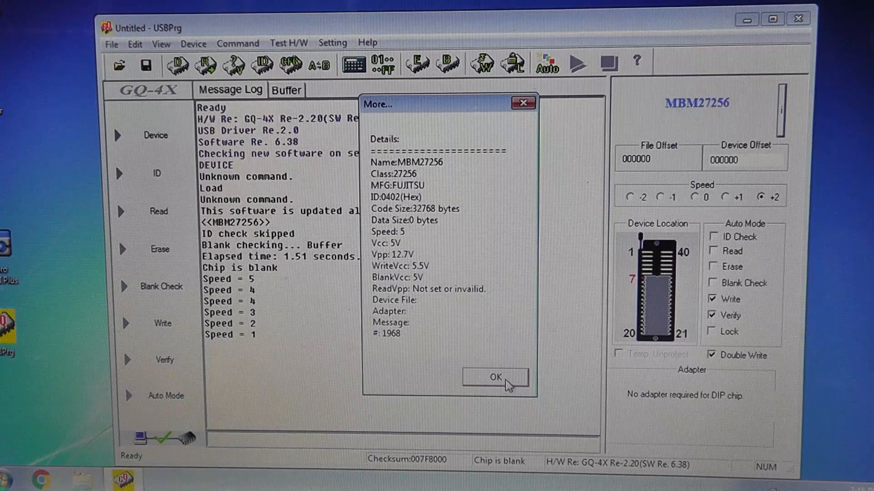
left_click(492, 376)
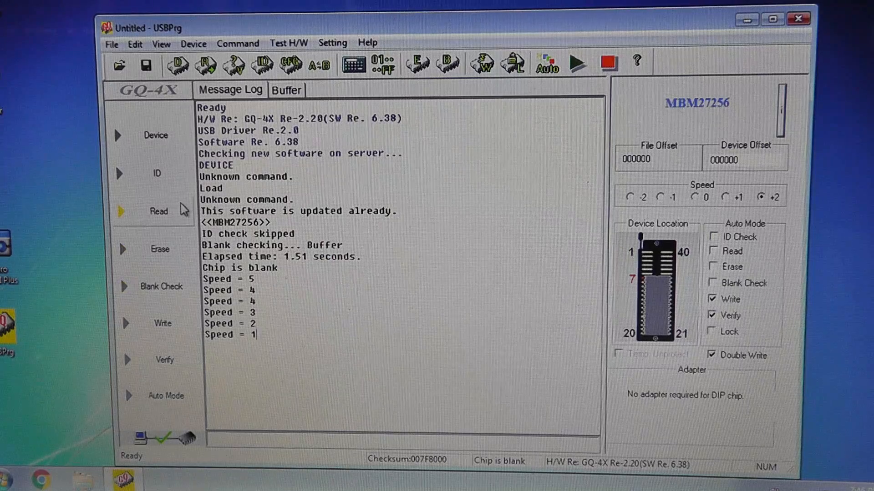
Read the MBM27256 into the buffer and view its all-FF hex contents
left_click(158, 210)
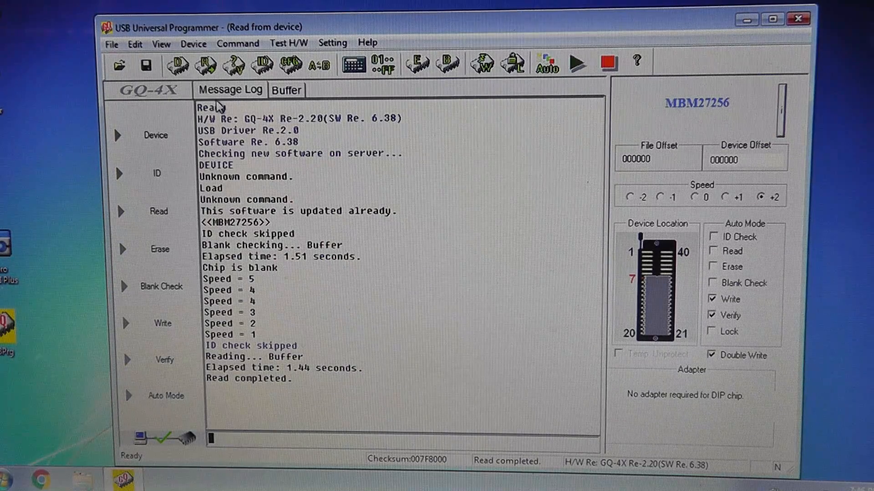
left_click(285, 89)
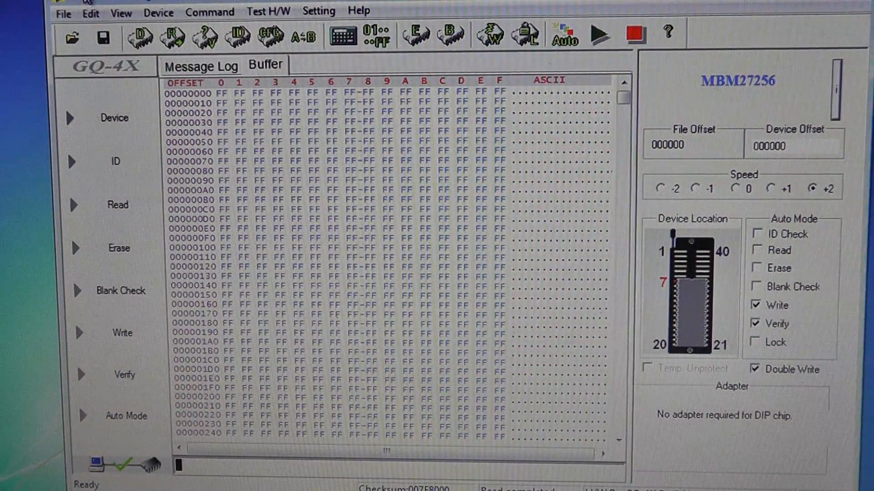
Fill the buffer from 000000 to 007FFF with 00 via Fill Buffer Hex
left_click(63, 11)
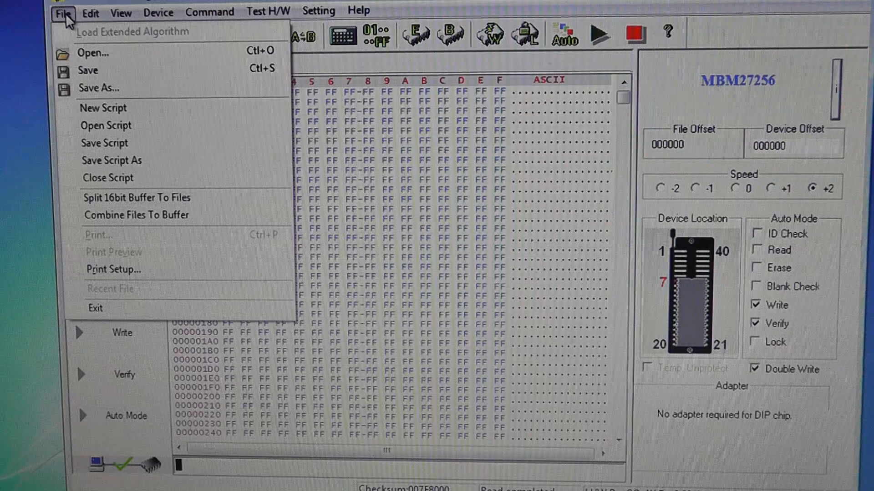
left_click(90, 13)
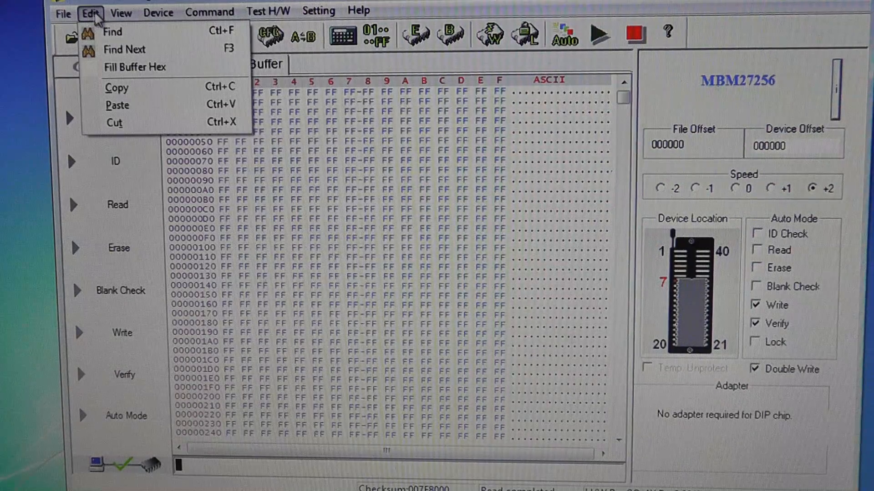
left_click(134, 67)
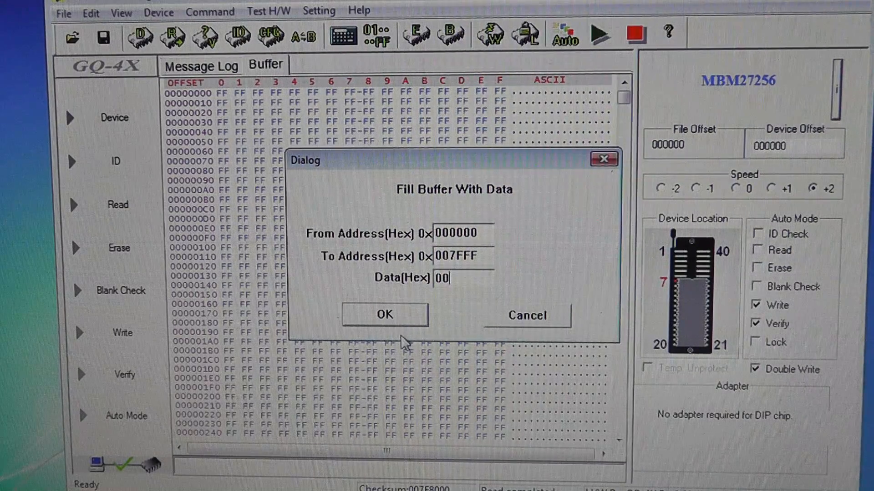
left_click(383, 315)
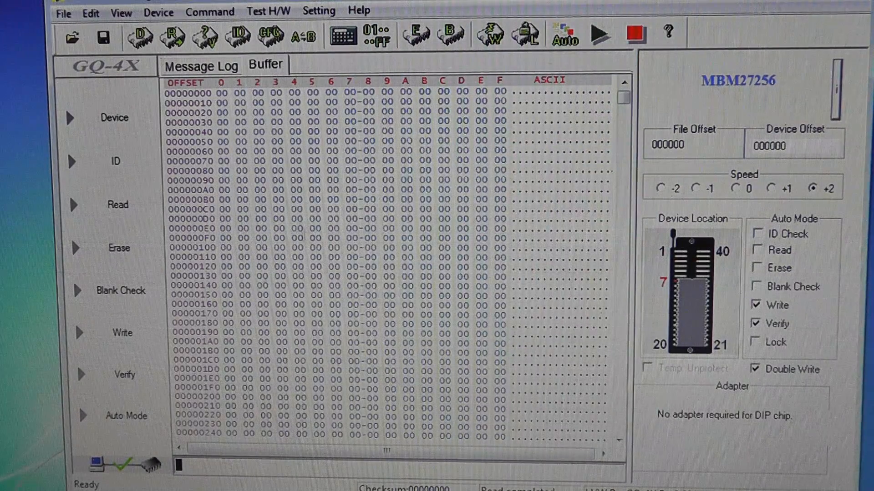
mouse_move(326, 75)
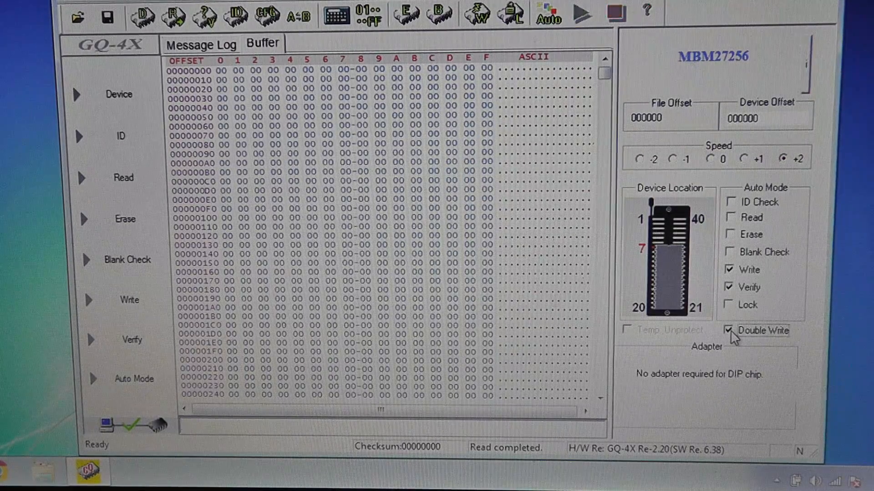
Uncheck Double Write in the Auto Mode options panel
left_click(727, 330)
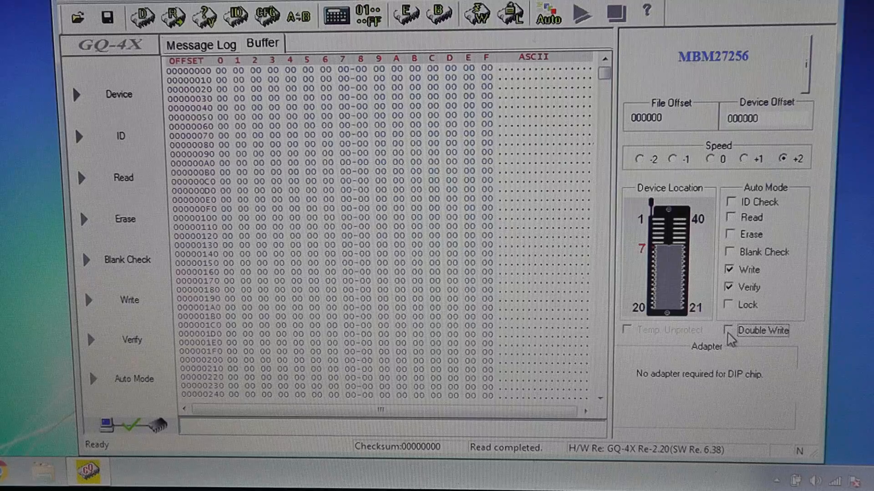
left_click(729, 330)
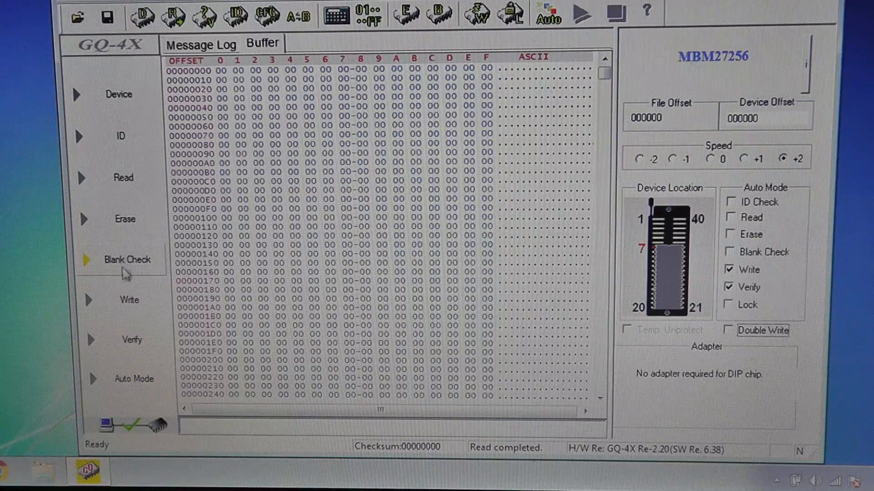
Write the all-00 buffer to the MBM27256 and verify it until 'Device is verified' appears
left_click(129, 301)
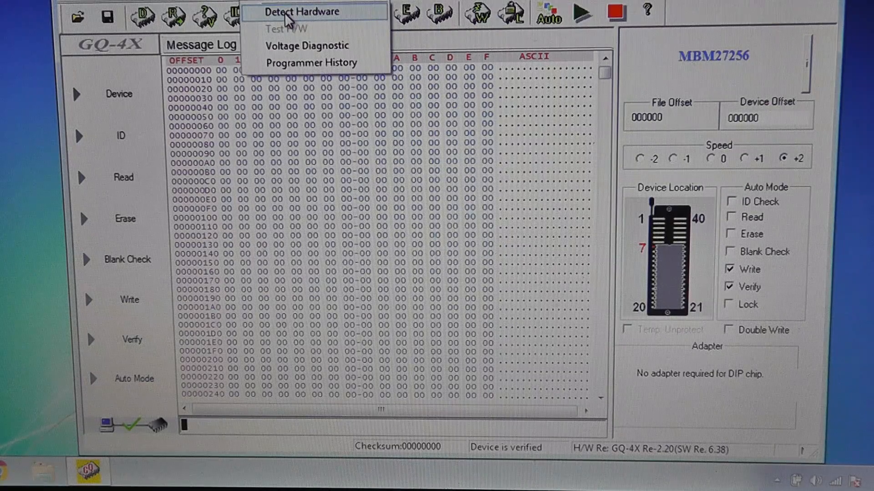
Detect the GQ-4X Re-2.20 programmer hardware and dismiss the 'Hardware detected!' message
left_click(301, 11)
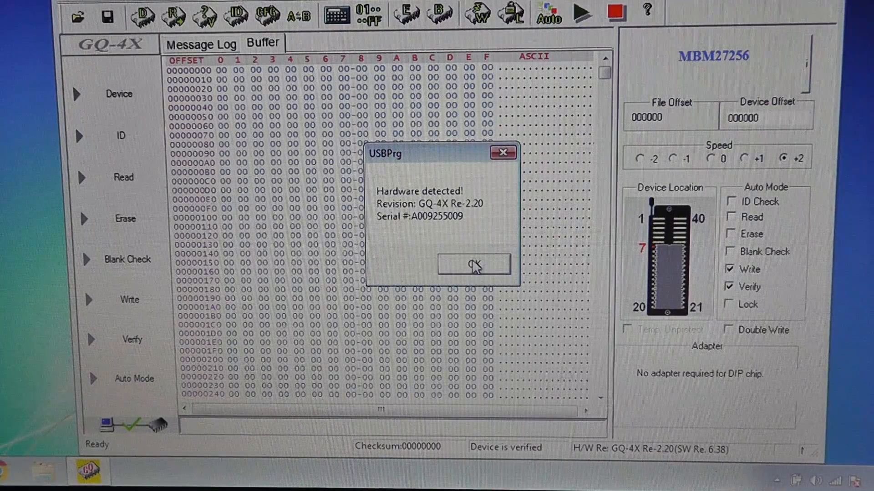
left_click(474, 263)
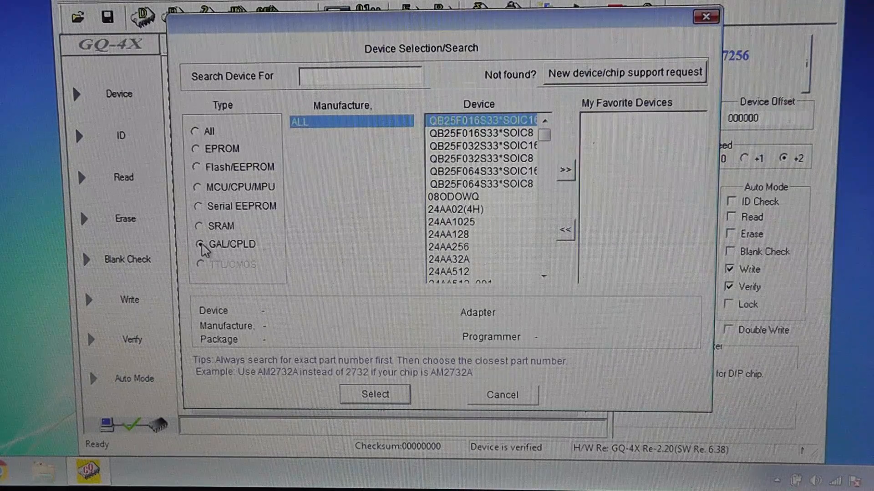
Browse GAL/CPLD devices, listing ALTERA and then XILINX parts
left_click(198, 244)
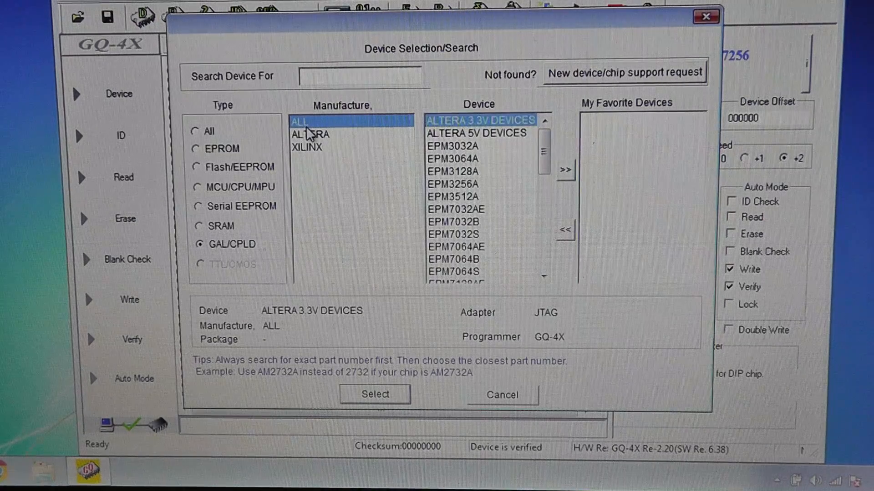
left_click(311, 134)
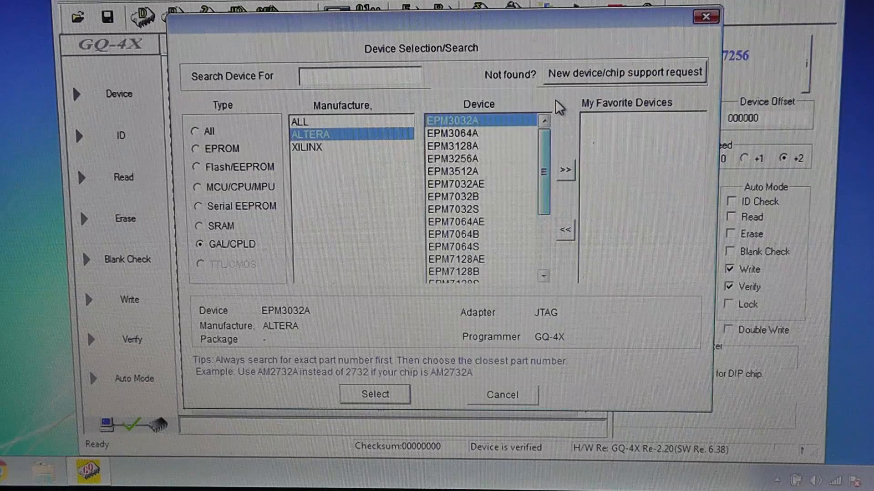
left_click(306, 147)
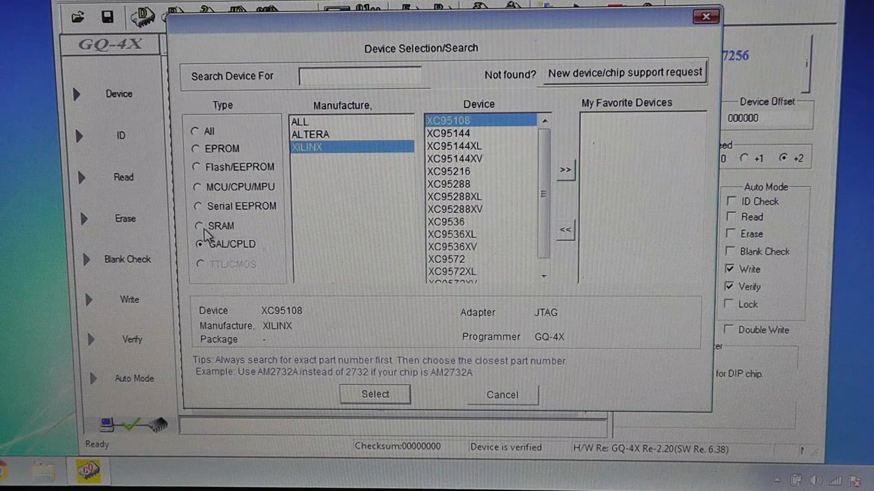
Browse SRAM, Serial EEPROM, MCU and Flash/EEPROM lists, then show All and type 2516
left_click(196, 226)
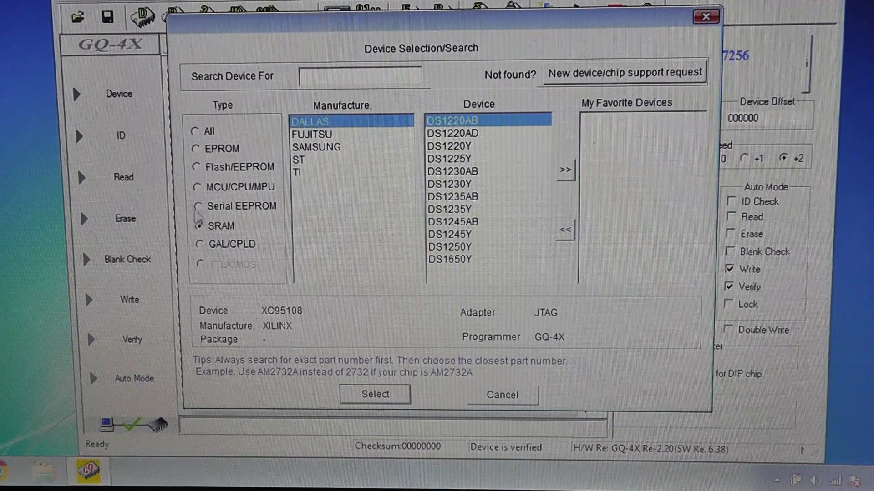
left_click(199, 206)
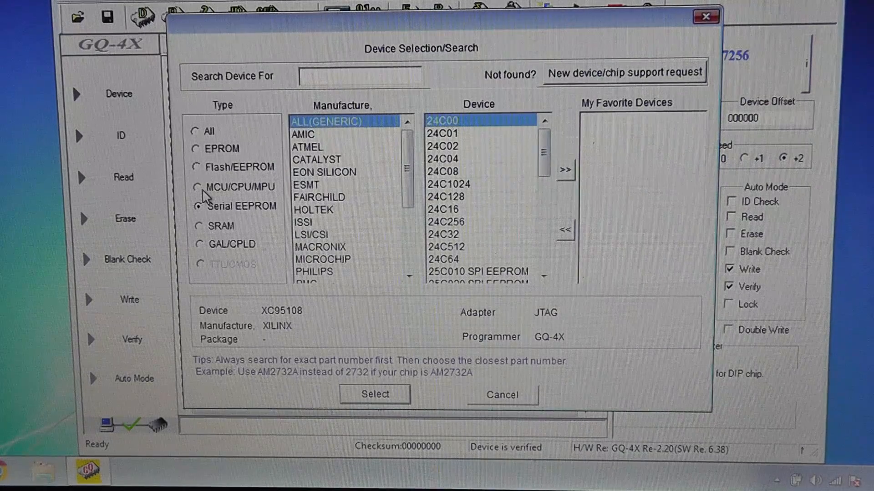
left_click(199, 187)
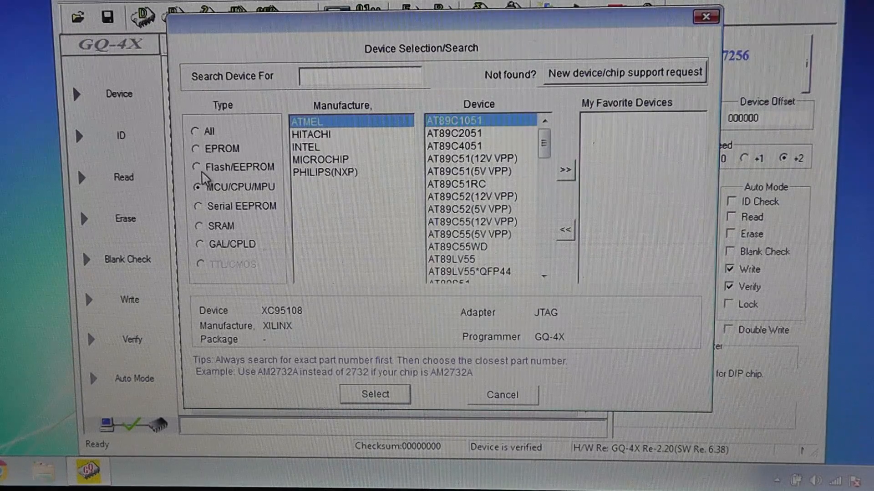
left_click(197, 167)
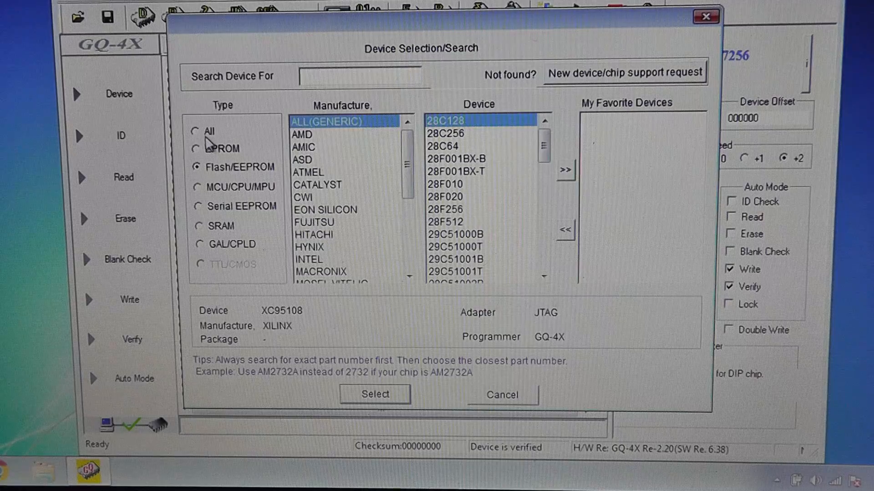
left_click(196, 131)
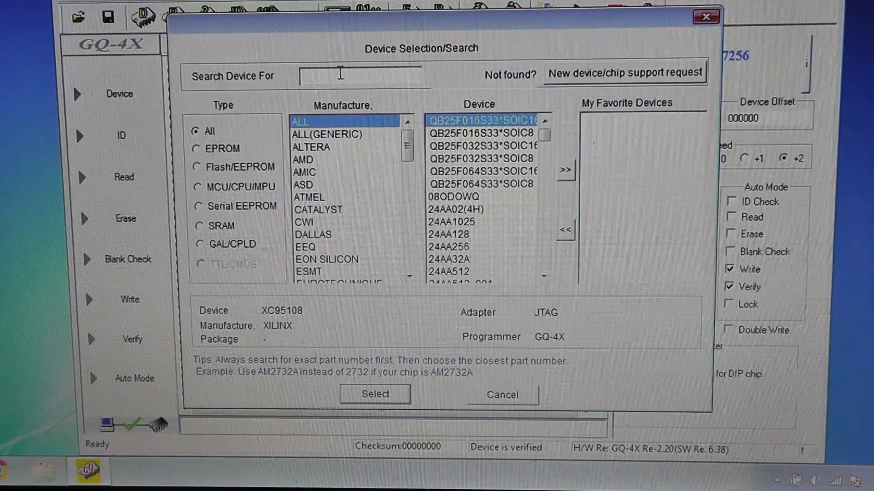
type("2516")
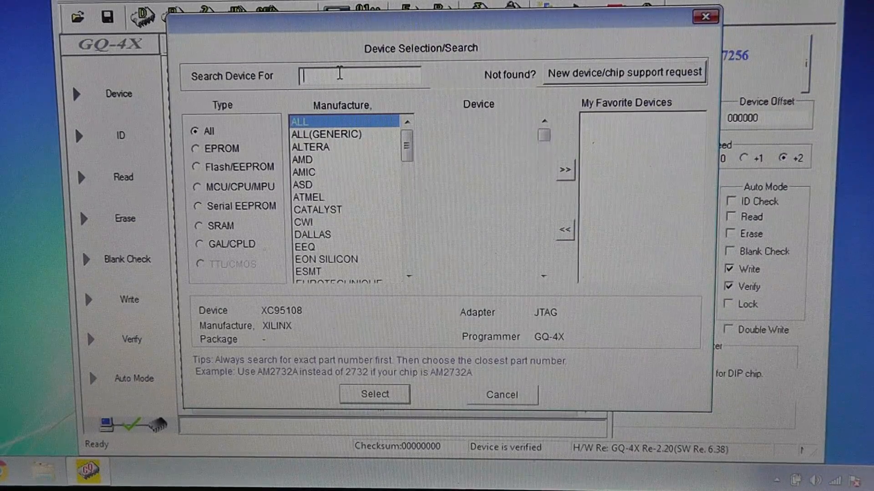
Filter the device list by 2716 to show 2716A, AM2716 and MBM2716
type("7")
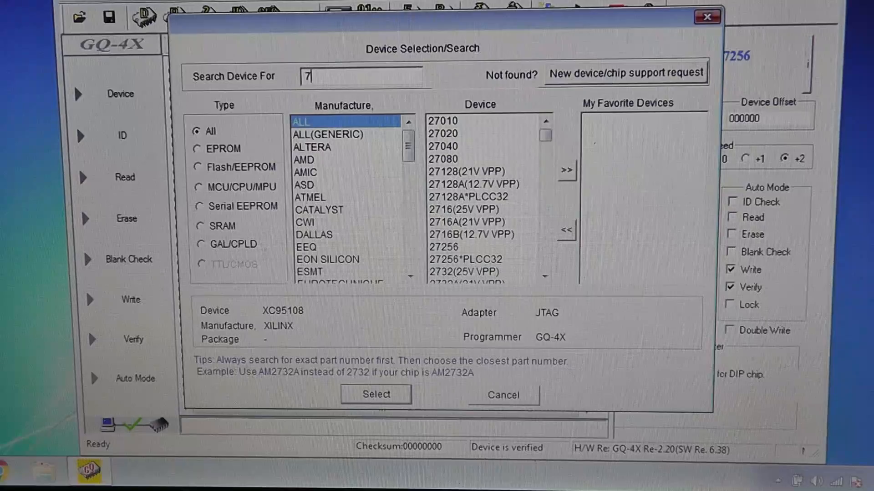
type("2")
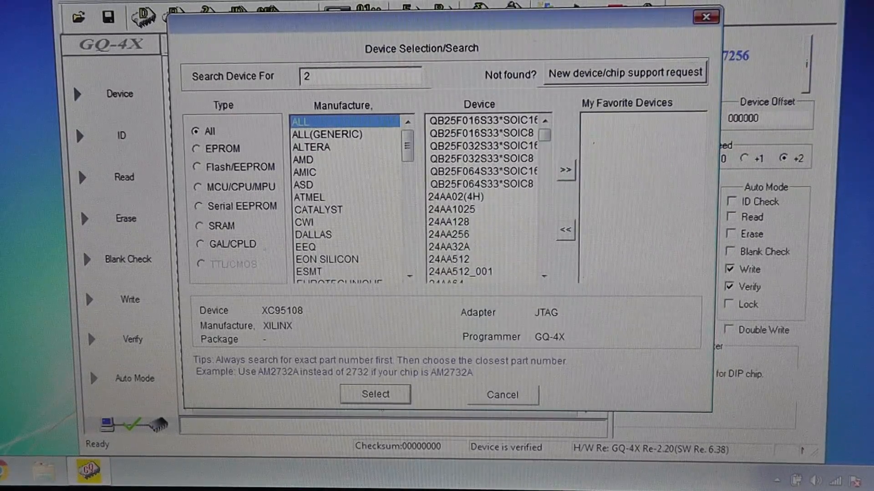
type("716")
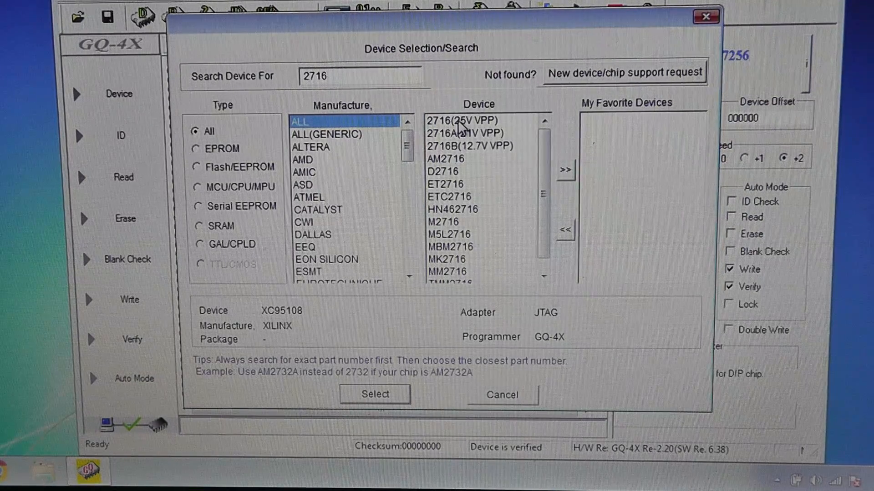
mouse_move(462, 156)
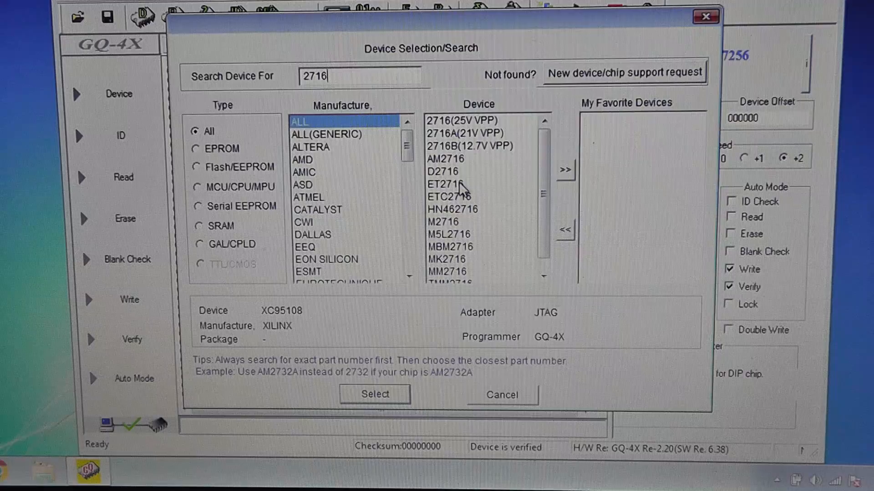
Erase the previous 2716 search term from the Search Device For box
key("BackSpace")
type("c")
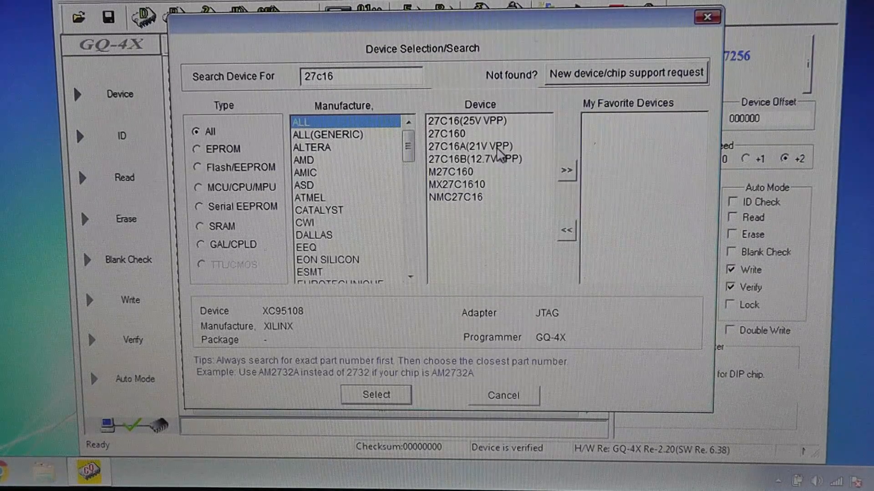
mouse_move(491, 169)
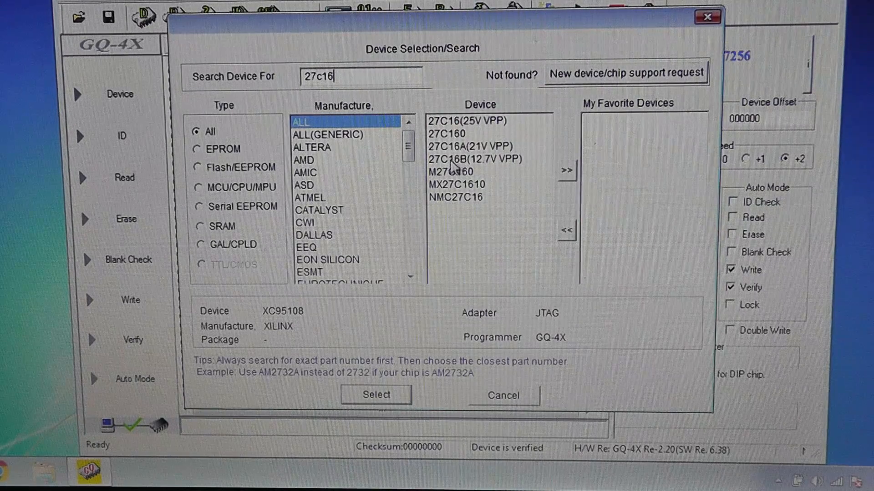
mouse_move(491, 169)
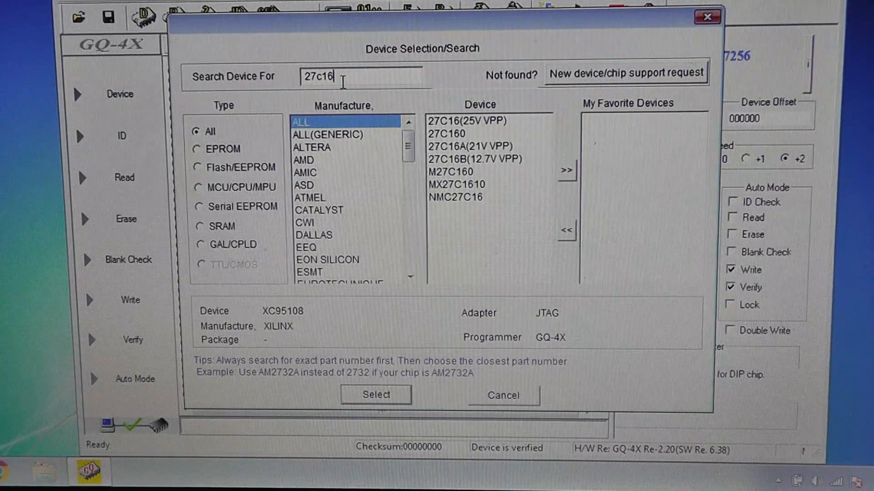
mouse_move(342, 100)
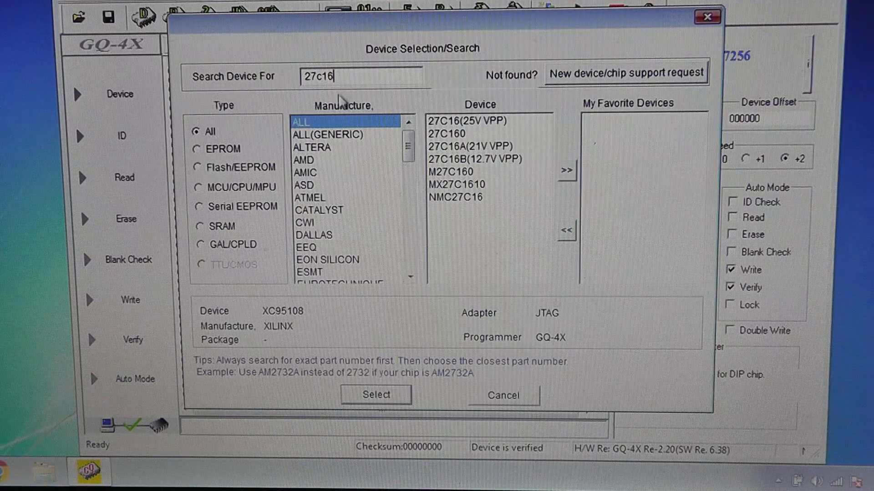
mouse_move(342, 92)
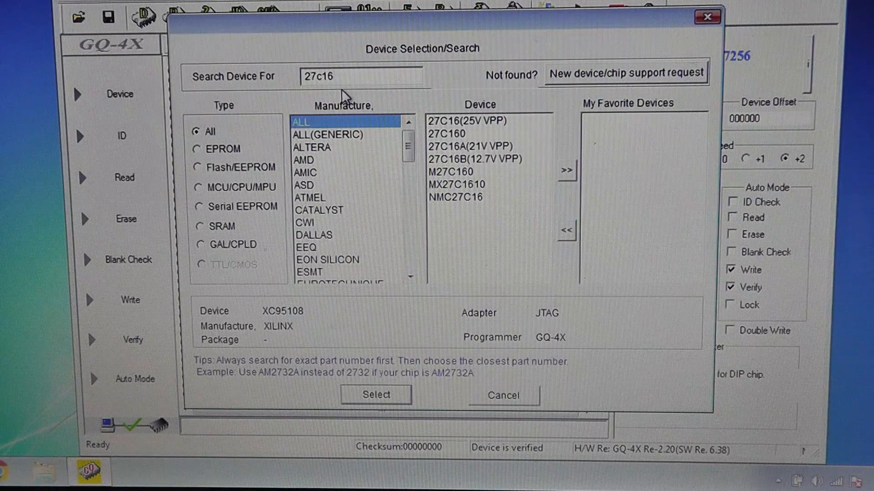